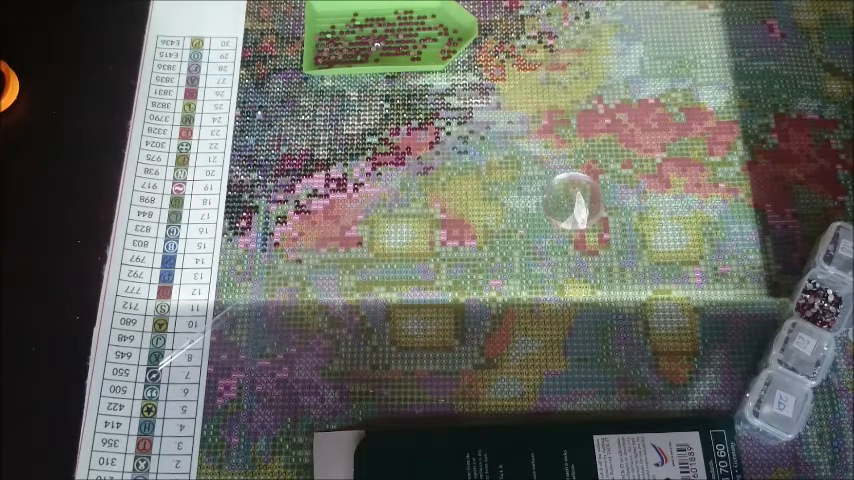
left_click_drag(380, 30, 400, 30)
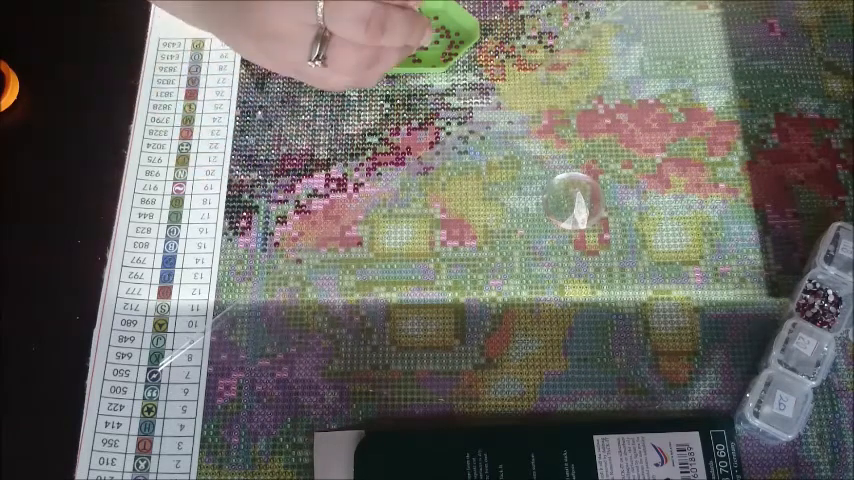